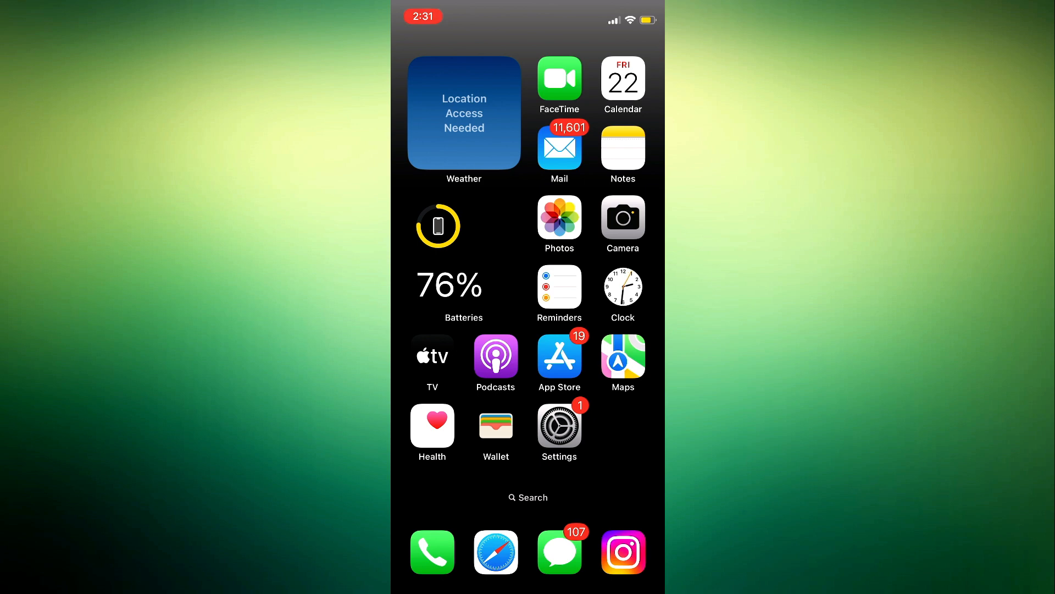
Reach the Notifications page in Settings with the per-app Notification Style list in view
{"action": "scroll", "scroll_direction": "left", "scroll_amount": 3}
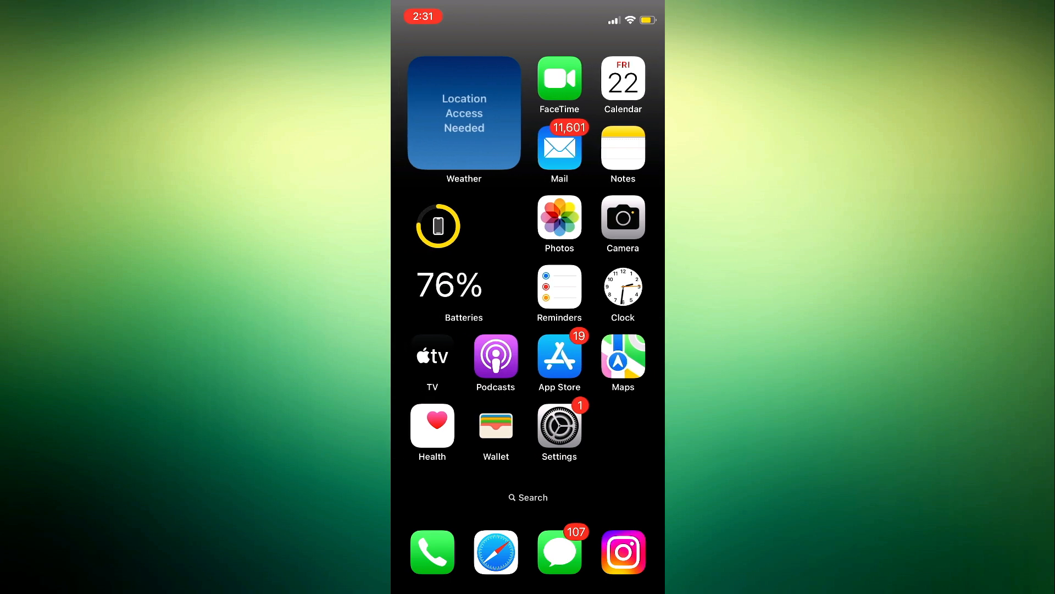
{"action": "left_click", "coordinate": [558, 425]}
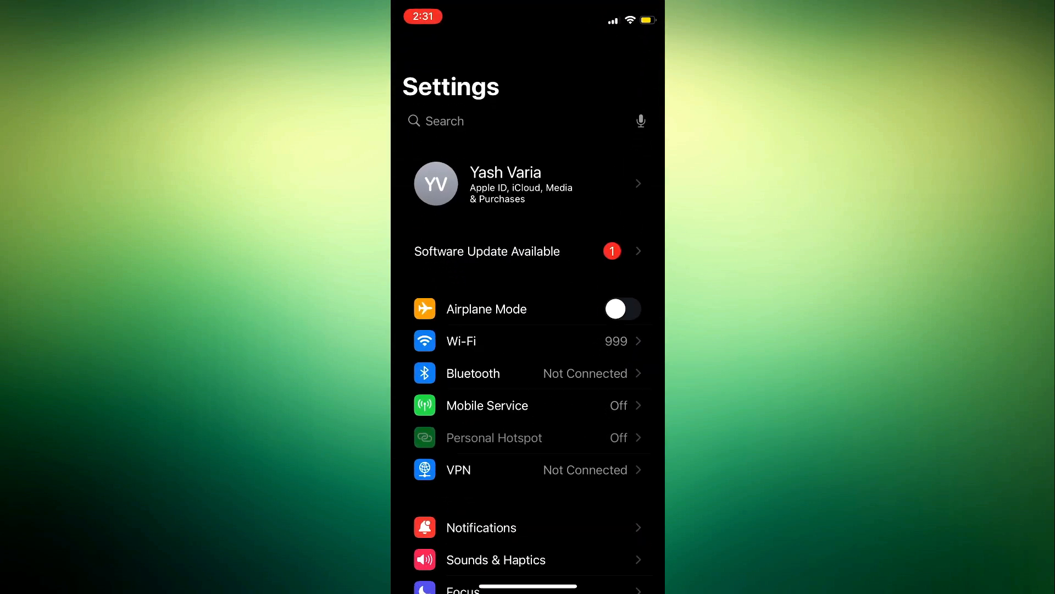
{"action": "scroll", "scroll_direction": "down", "scroll_amount": 3}
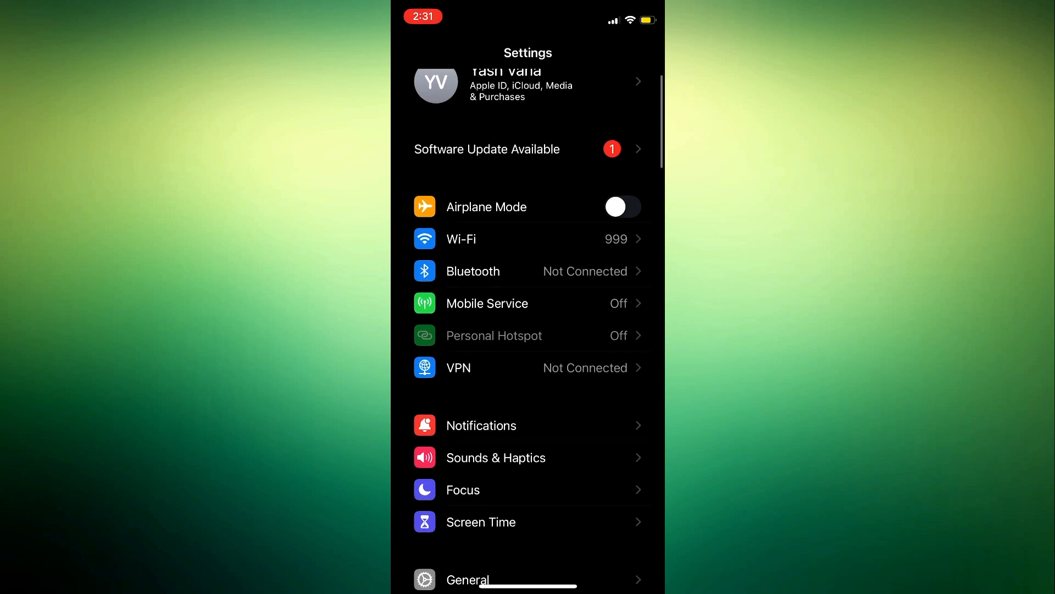
{"action": "left_click", "coordinate": [480, 424]}
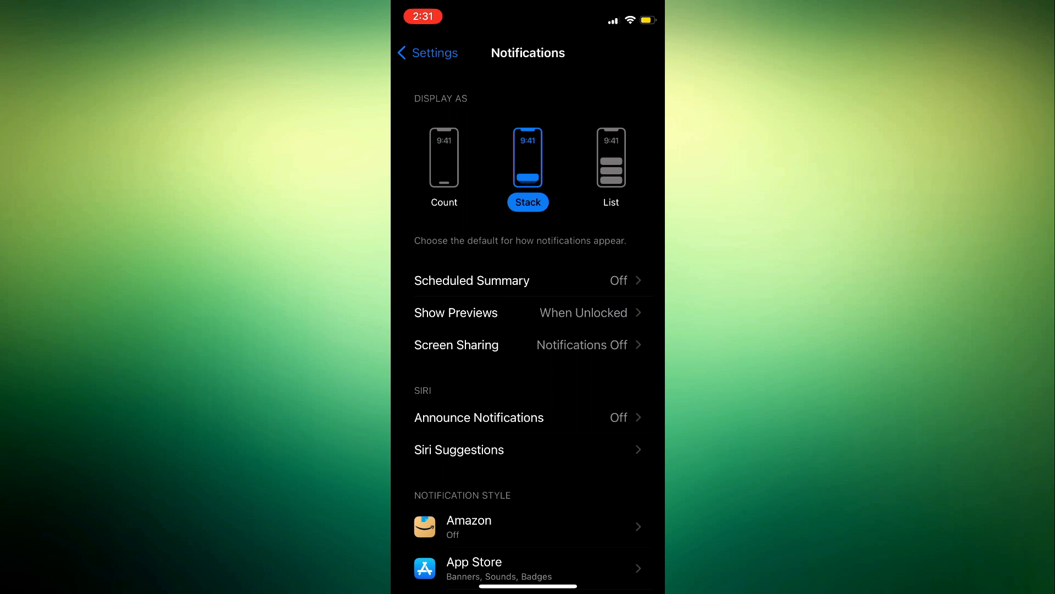
{"action": "scroll", "scroll_direction": "down", "scroll_amount": 3}
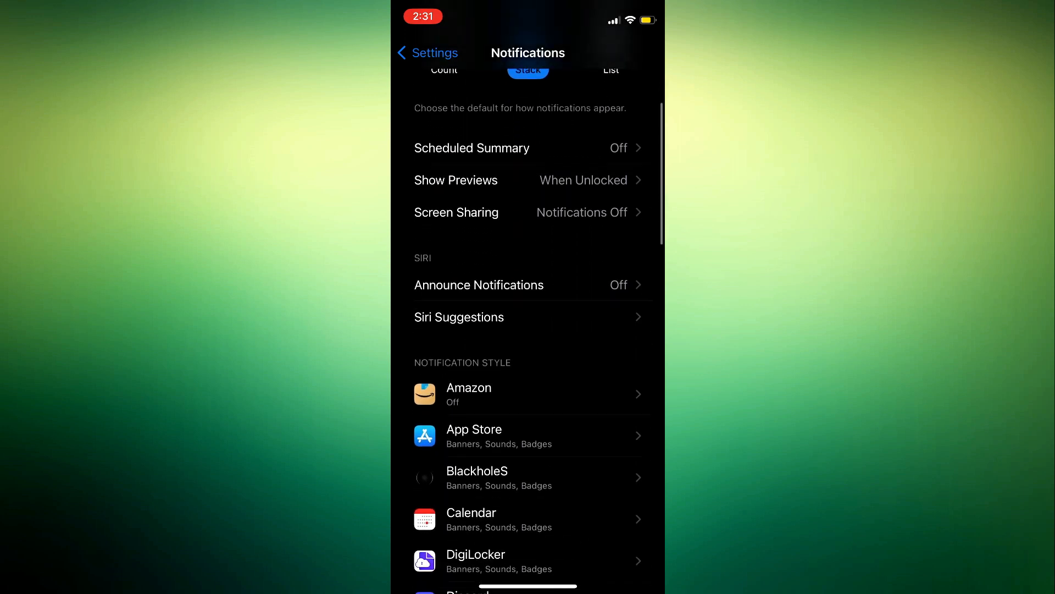
Turn off the Lock Screen alert for App Store, keeping Notification Centre and Banners
{"action": "left_click", "coordinate": [526, 435]}
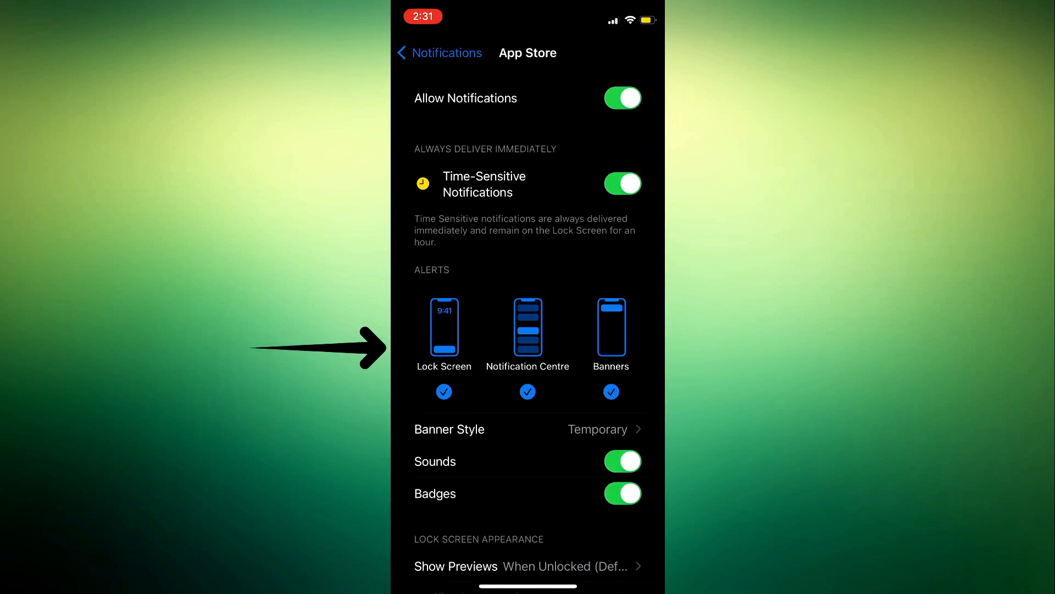
{"action": "left_click", "coordinate": [442, 391]}
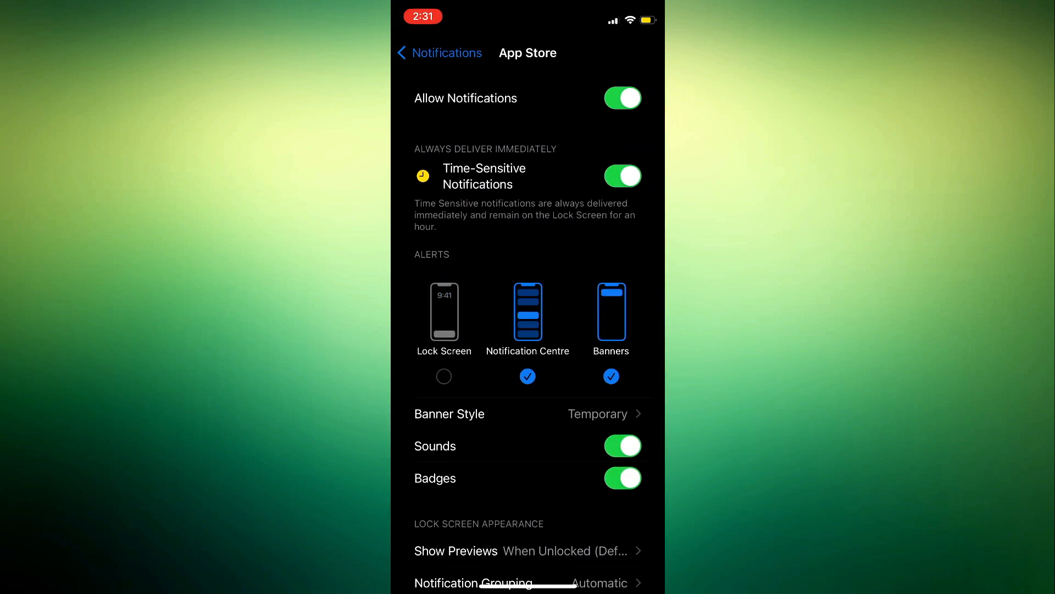
{"action": "left_click", "coordinate": [438, 53]}
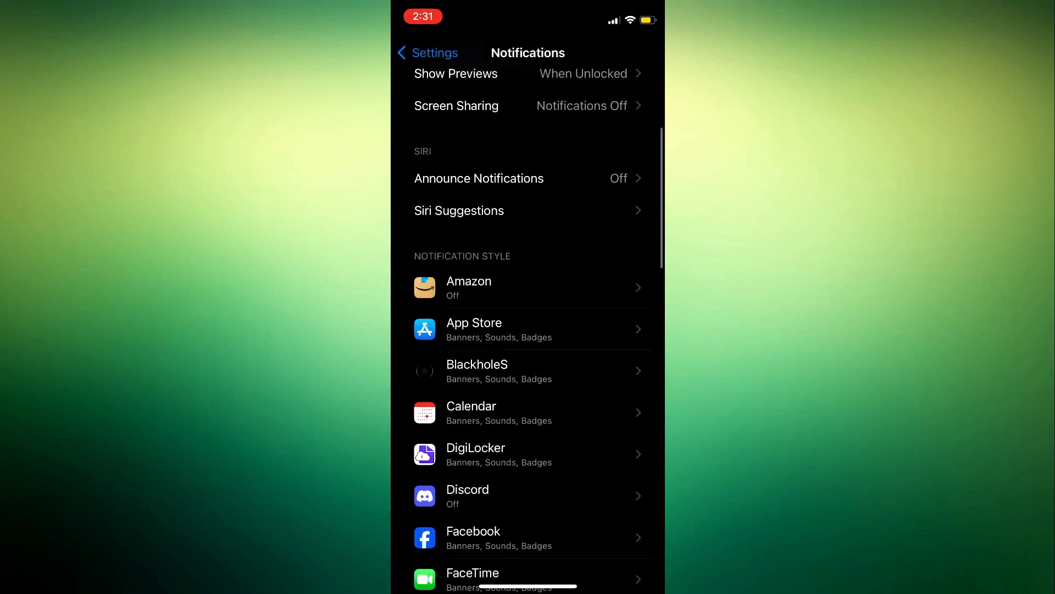
Turn off the Lock Screen alert for Calendar, keeping Notification Centre and Banners
{"action": "left_click", "coordinate": [498, 412]}
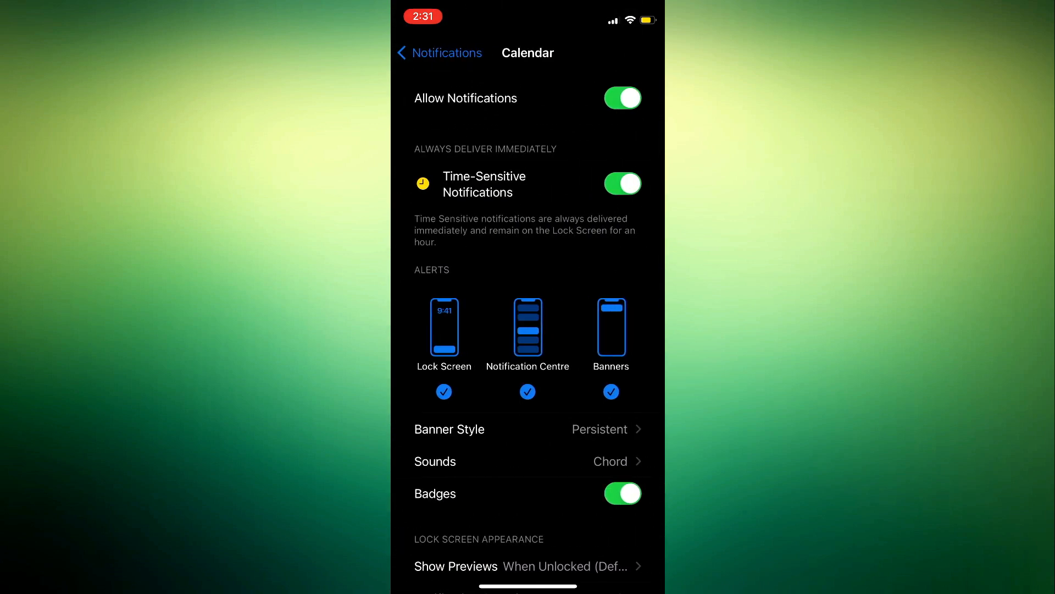
{"action": "left_click", "coordinate": [444, 391]}
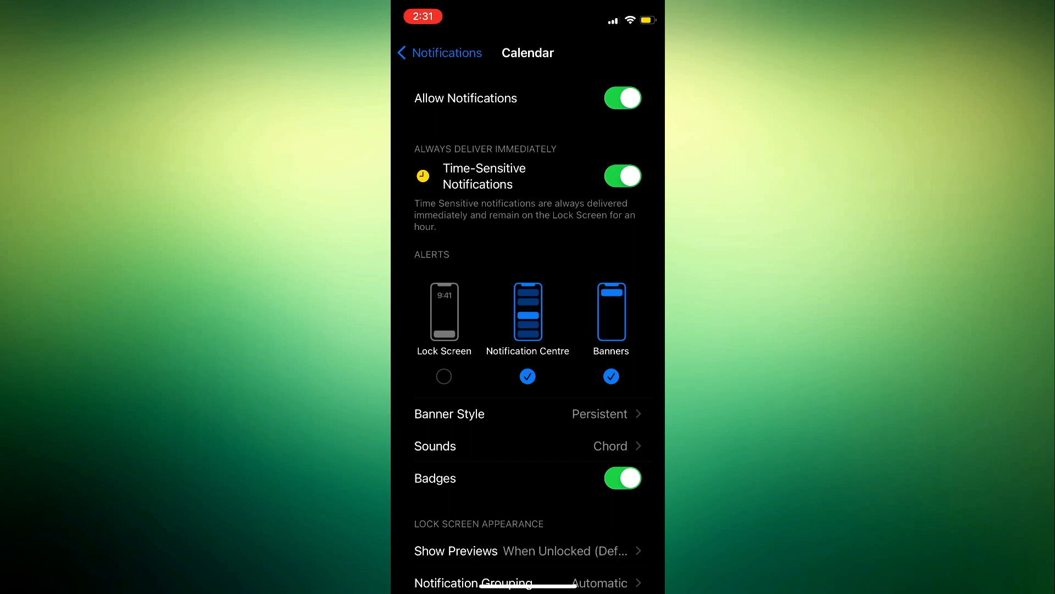
Leave Calendar's settings and get back to the per-app notification list via Settings > Notifications
{"action": "left_click", "coordinate": [438, 52]}
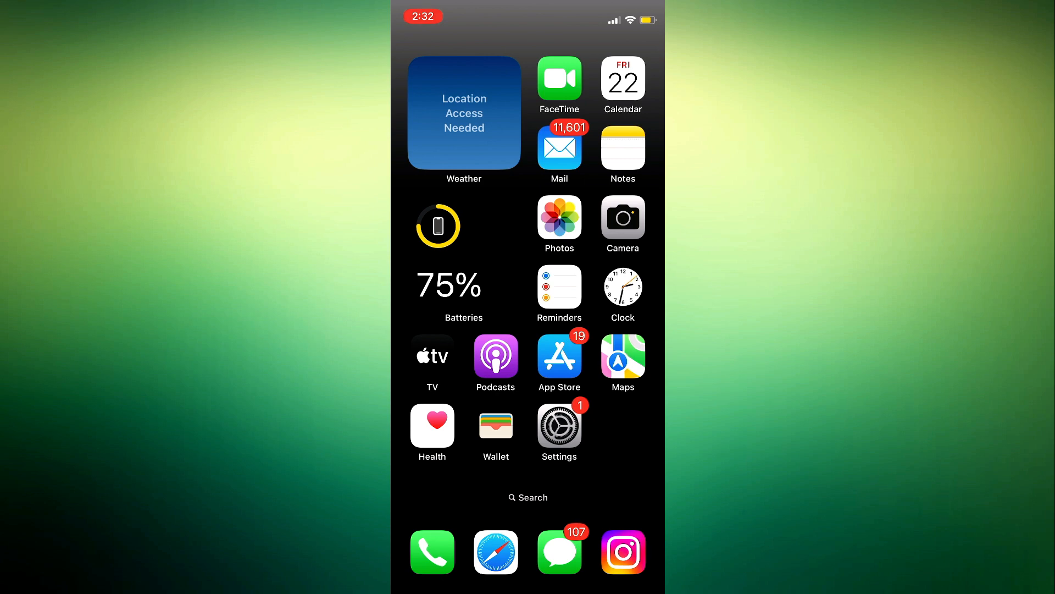
{"action": "left_click", "coordinate": [559, 425]}
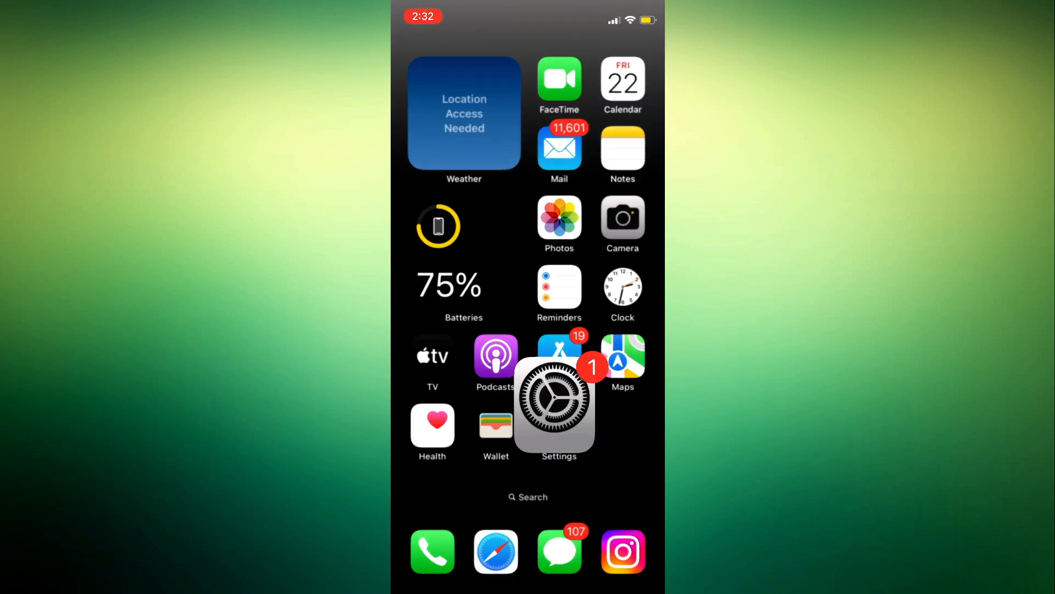
{"action": "left_click", "coordinate": [555, 403]}
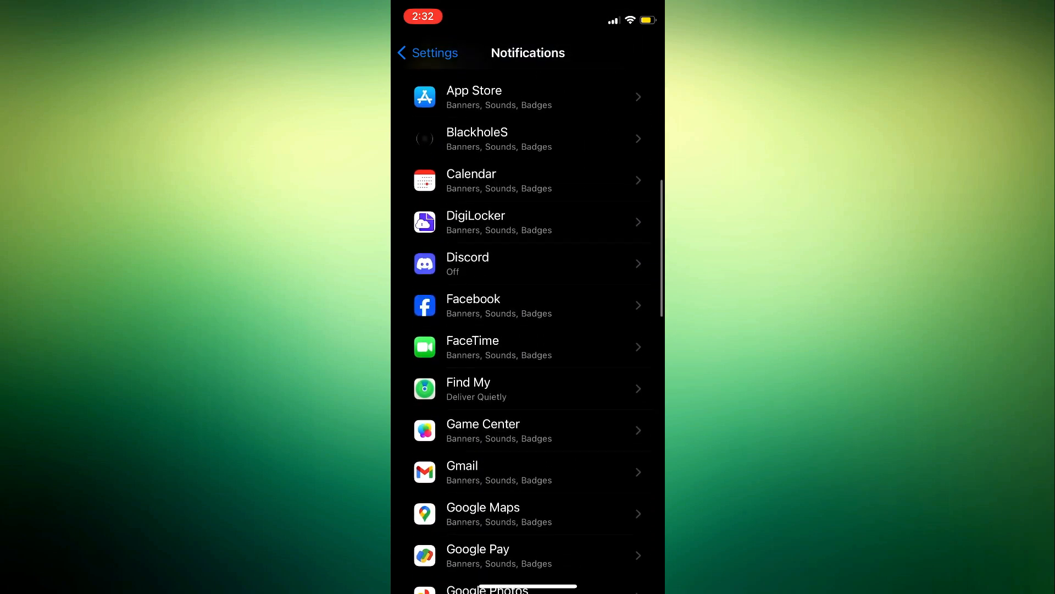
Turn off the Lock Screen alert for Facebook and return to the per-app list
{"action": "left_click", "coordinate": [528, 306]}
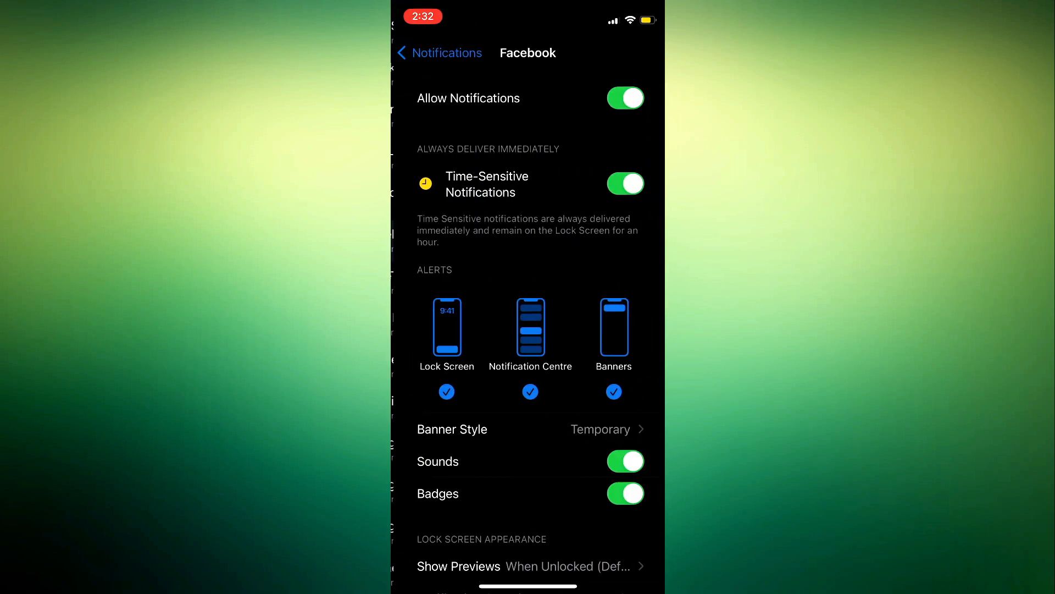
{"action": "left_click", "coordinate": [446, 391]}
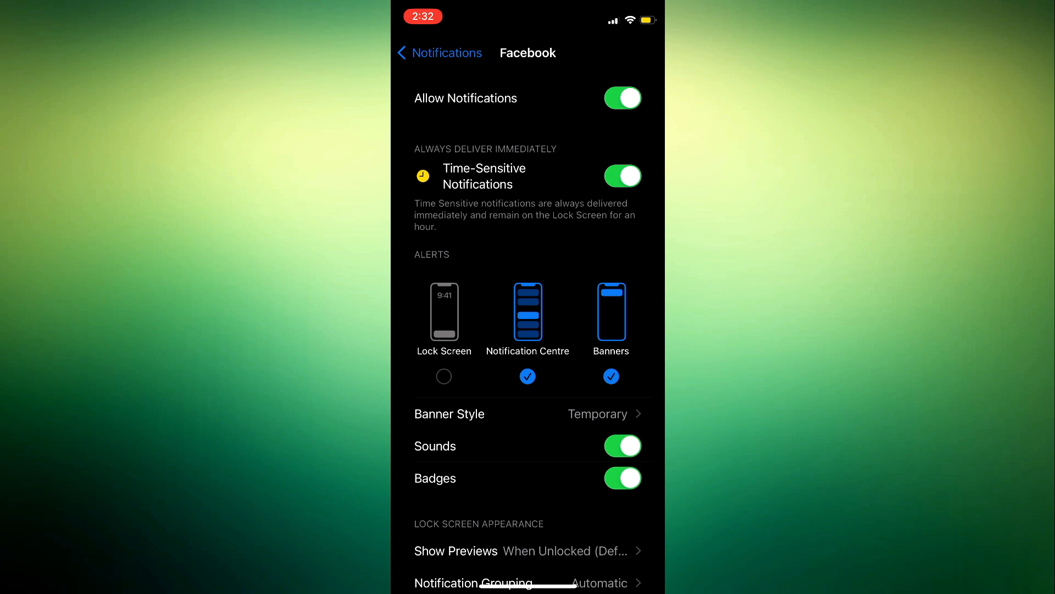
{"action": "left_click", "coordinate": [439, 53]}
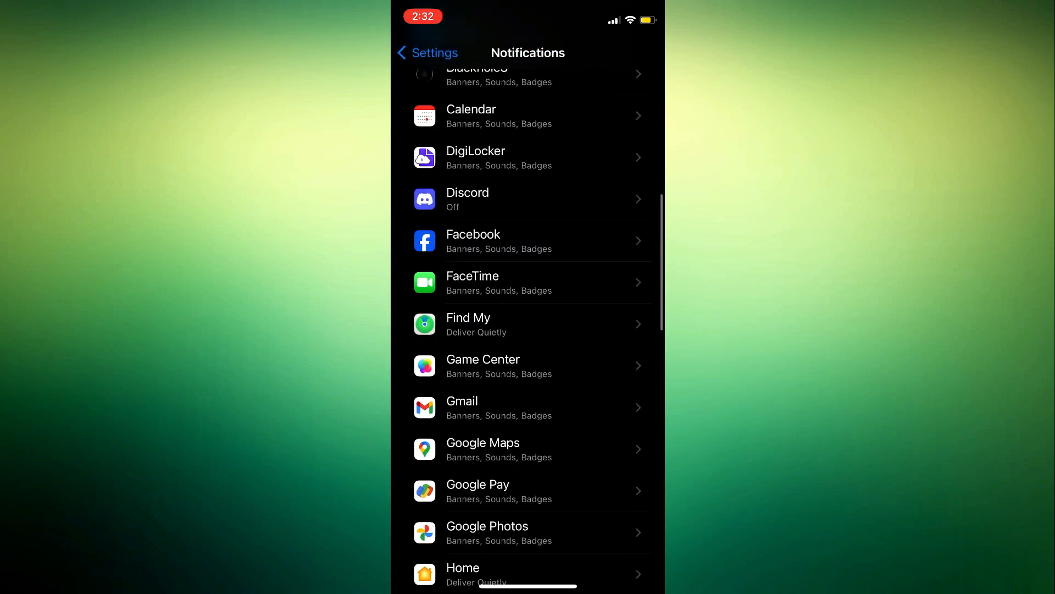